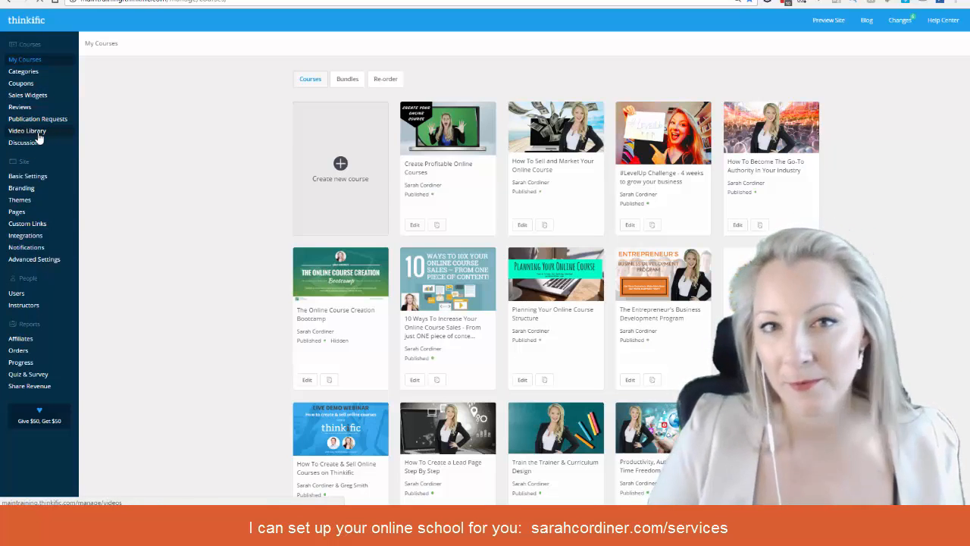
Step: Go to the Video Library listing the uploaded course videos
click(27, 130)
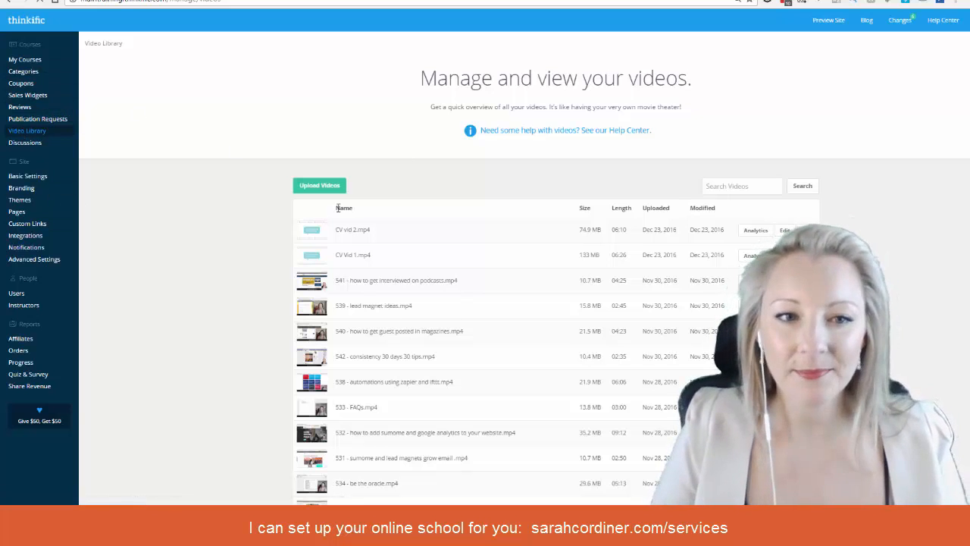
Step: Start a video upload with Google Drive as the source and connect the Drive account
click(319, 185)
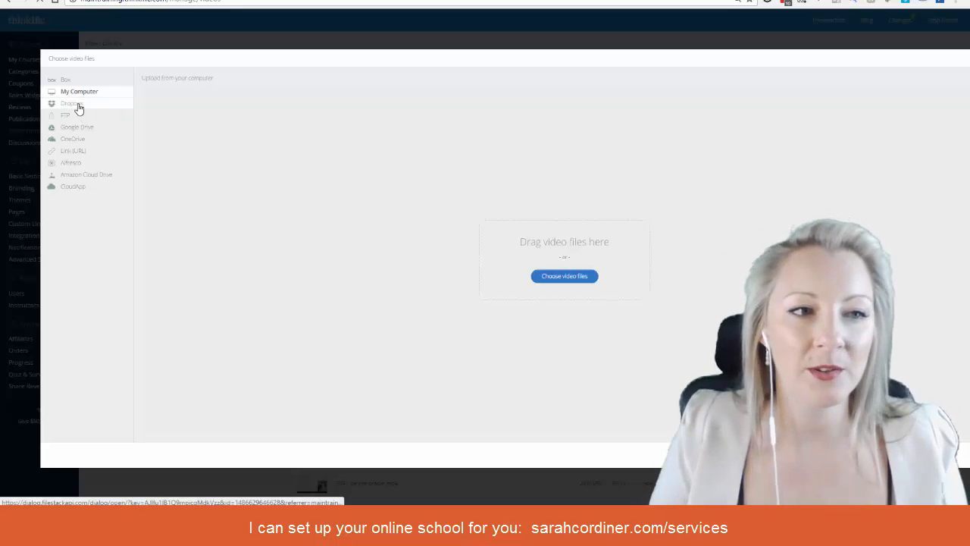
mouse_move(100, 139)
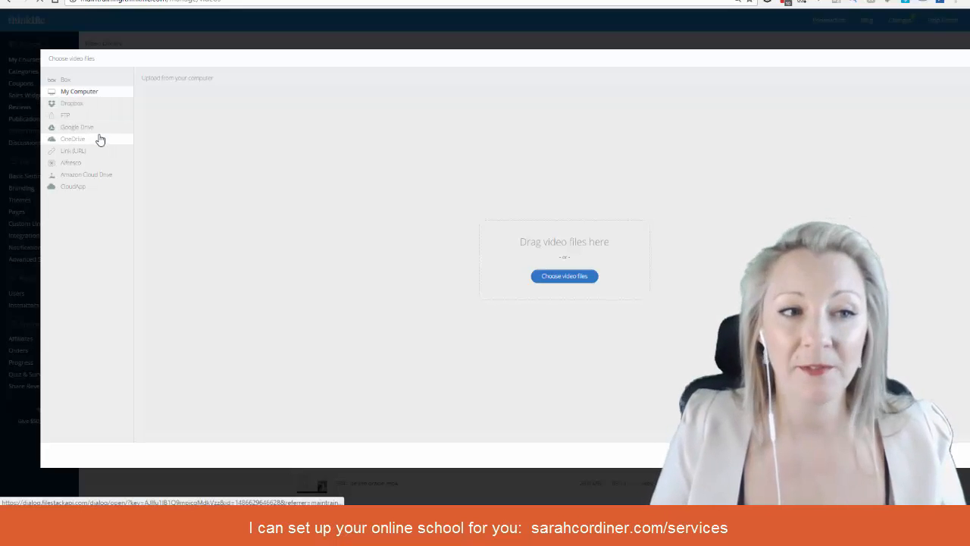
click(77, 127)
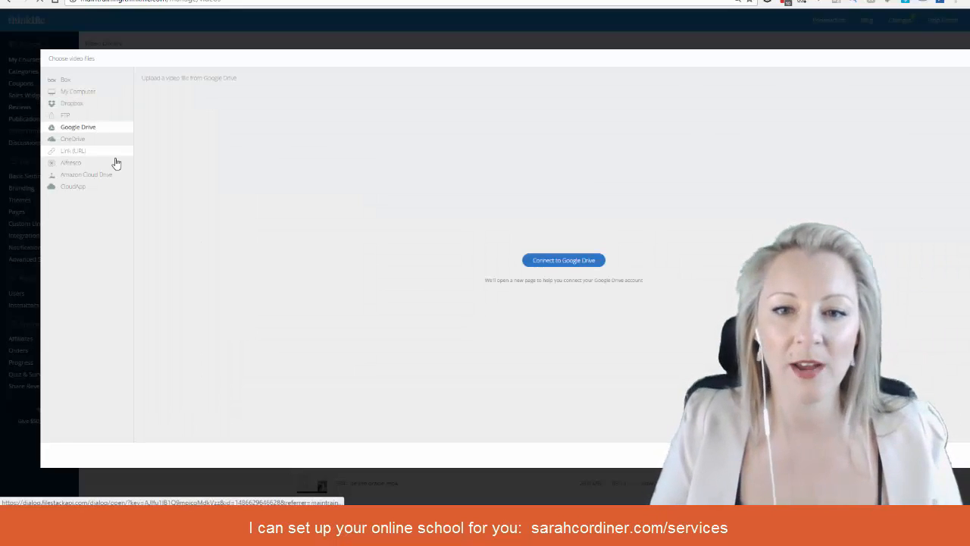
click(564, 261)
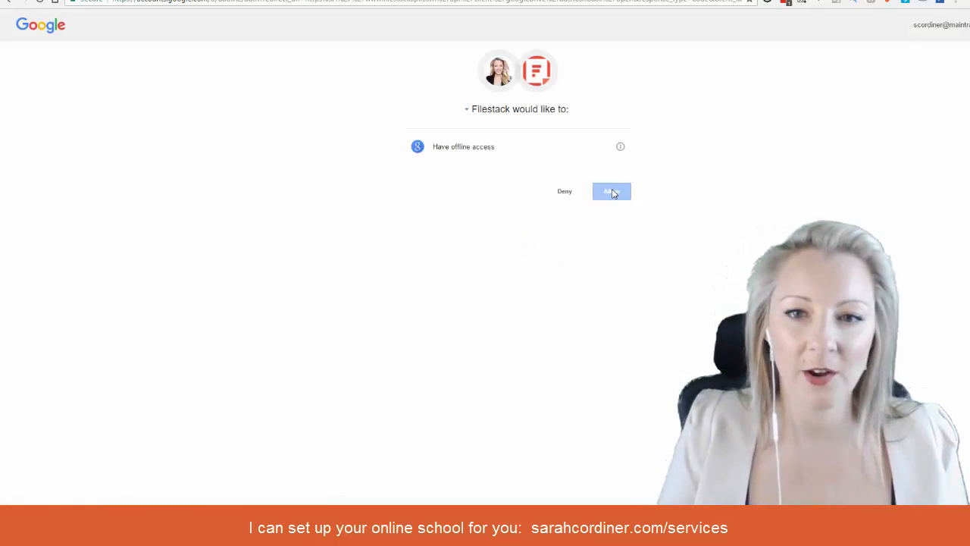
Step: Allow Filestack offline access so the Drive folders appear in the upload window
click(613, 191)
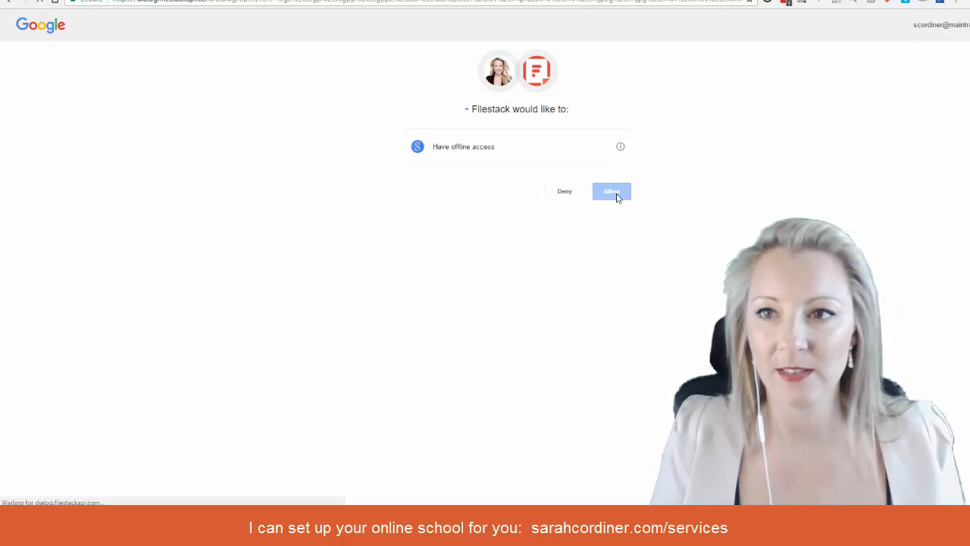
click(612, 191)
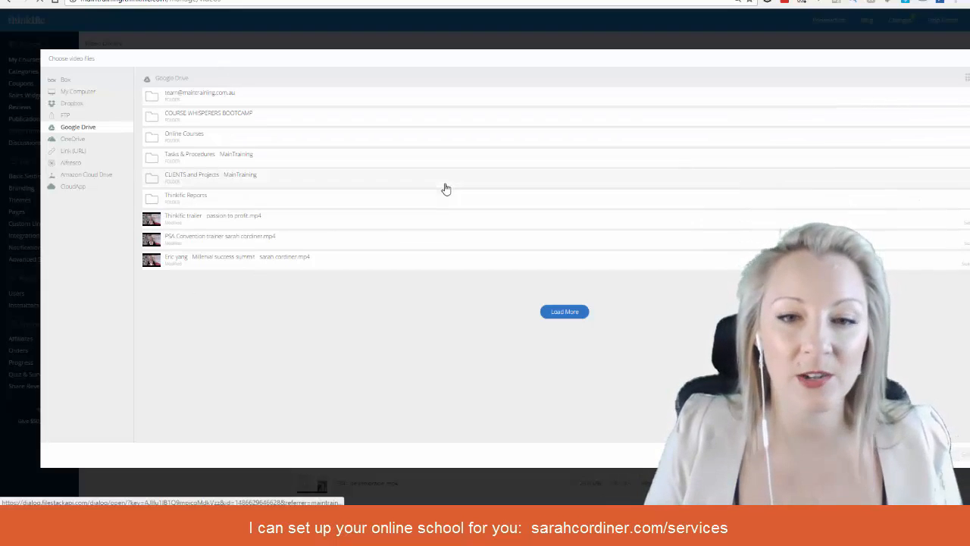
mouse_move(220, 139)
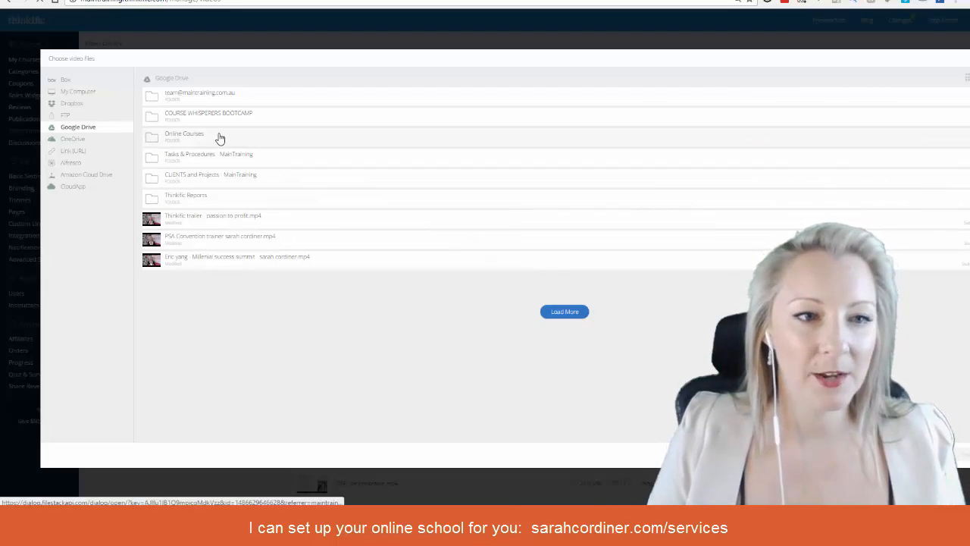
Step: Upload the selected videos from the Online Courses Drive folder to the library
click(185, 137)
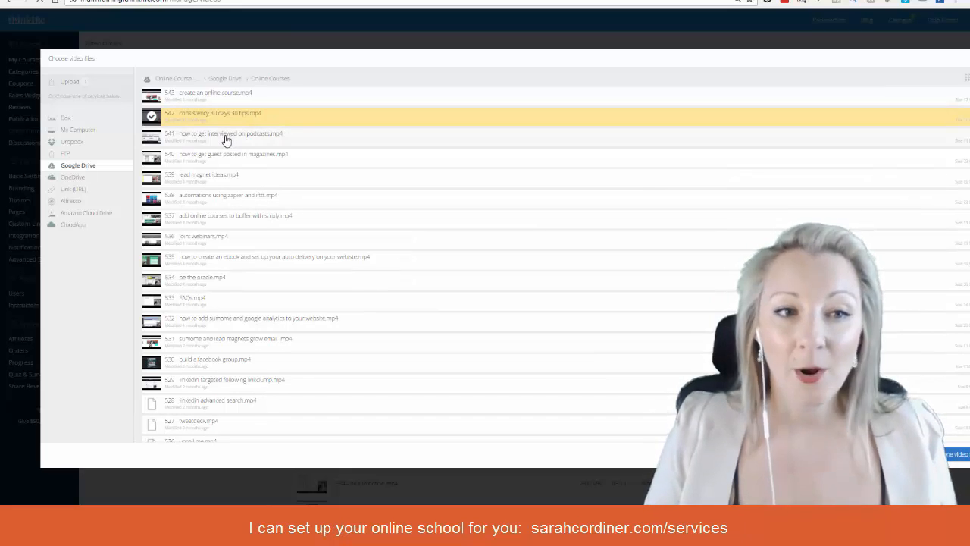
click(228, 174)
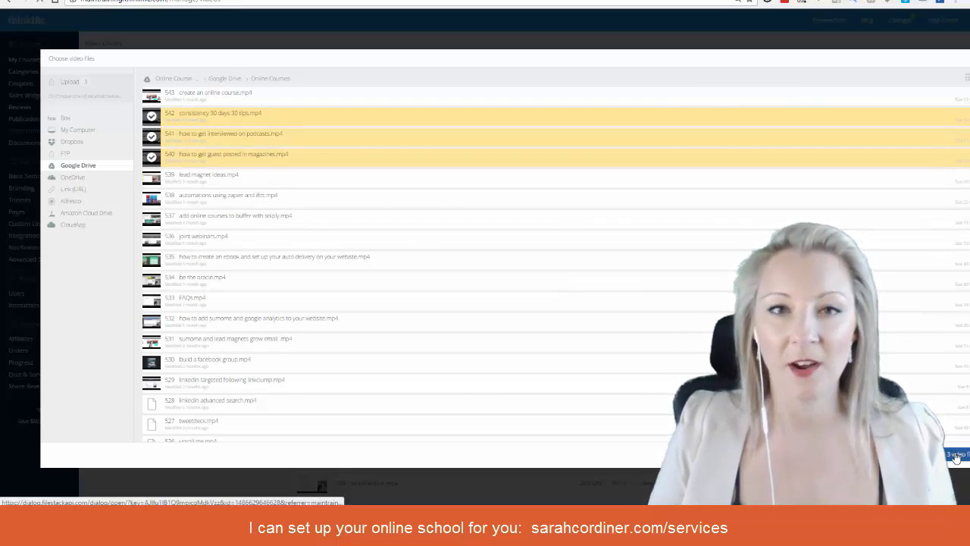
click(73, 82)
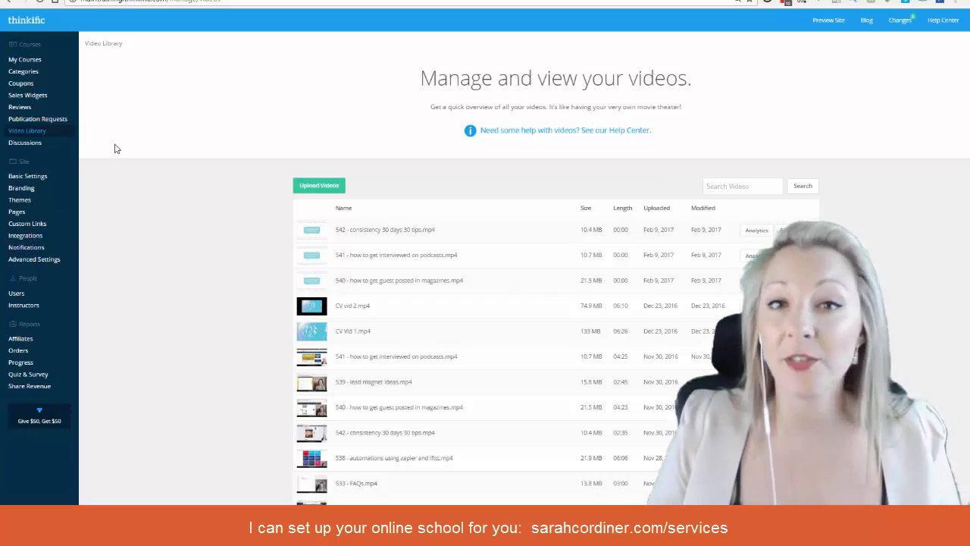
mouse_move(24, 59)
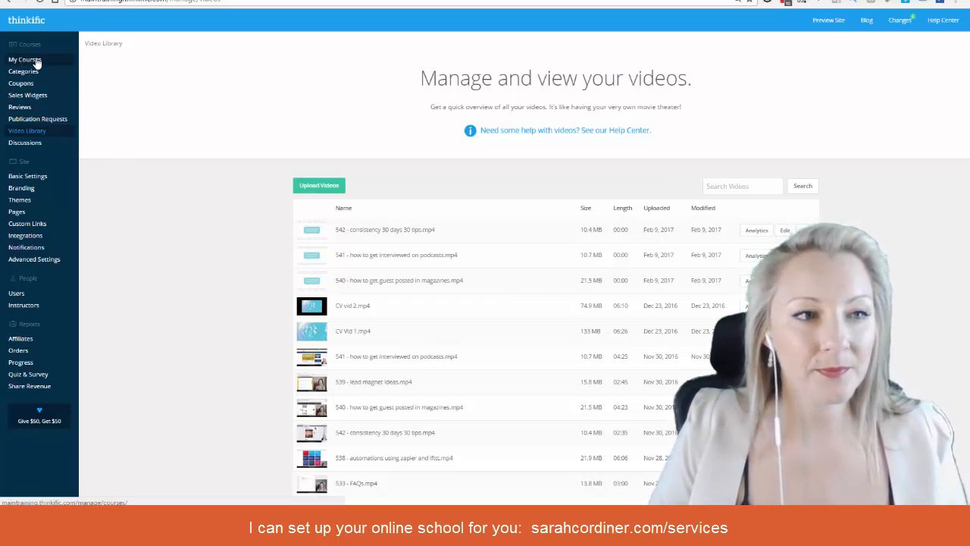
Step: Go to My Courses and choose a course to edit
click(28, 60)
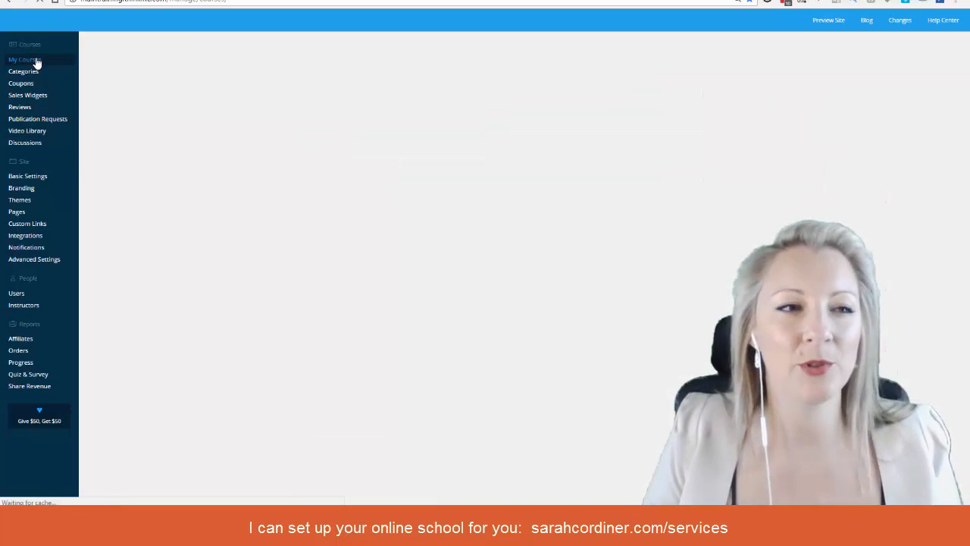
click(24, 59)
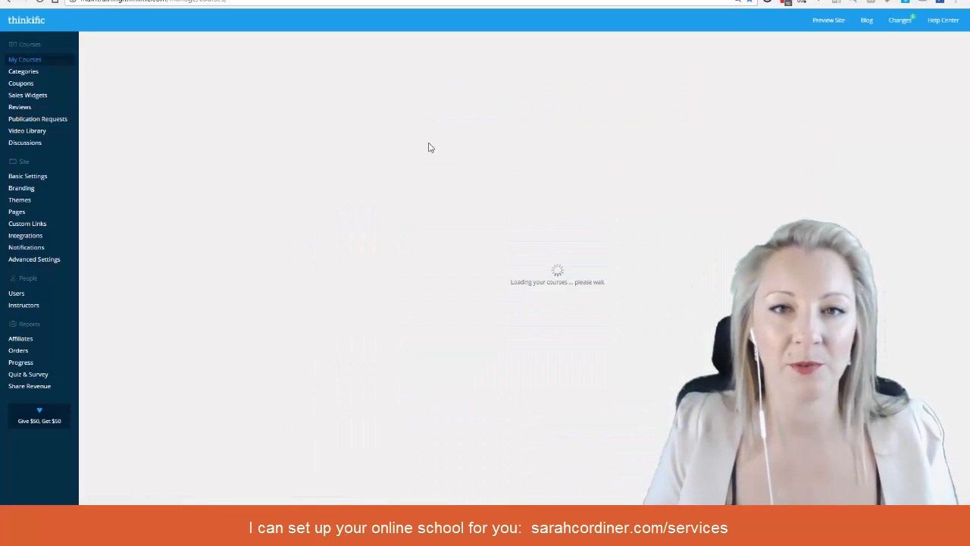
mouse_move(443, 86)
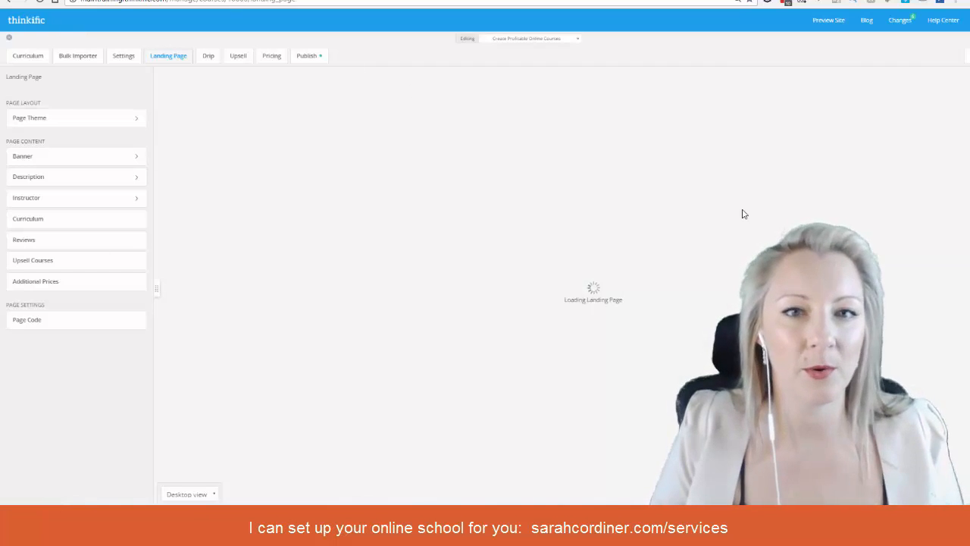
Step: In the Curriculum, add new Video content to the Bonuses chapter
click(28, 55)
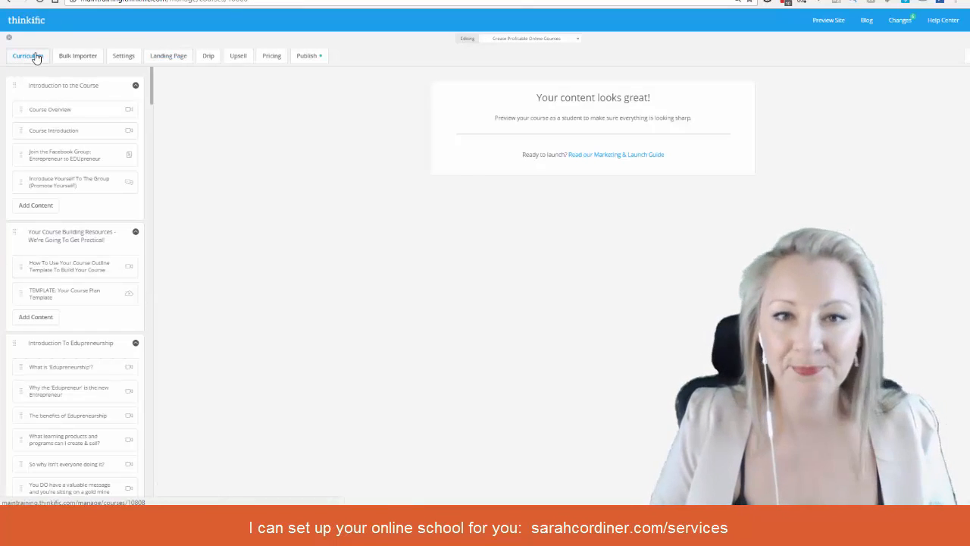
scroll(down, 3)
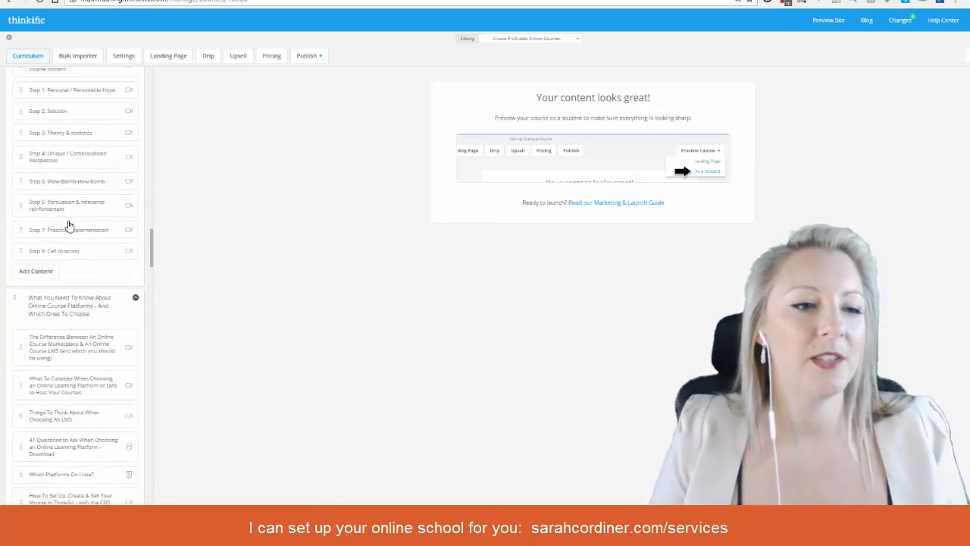
scroll(down, 3)
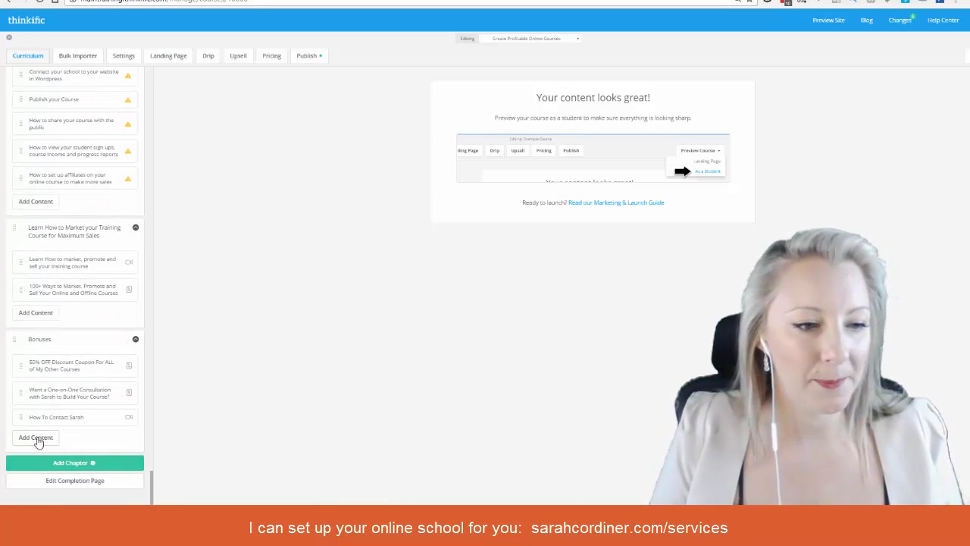
click(36, 437)
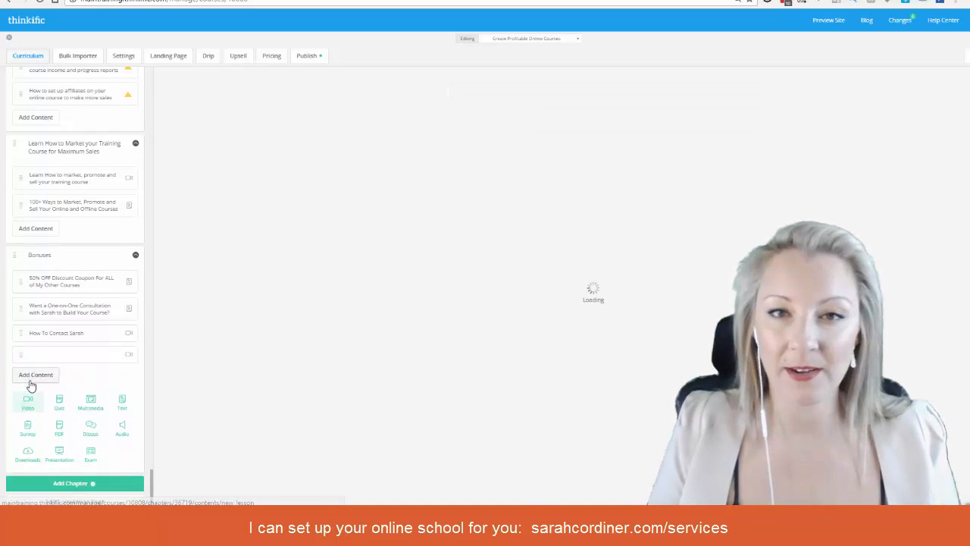
click(28, 400)
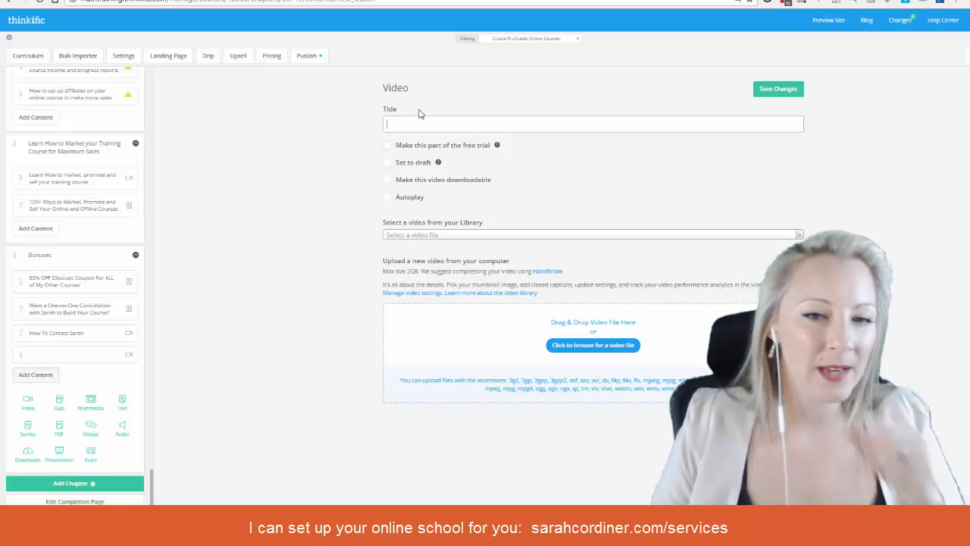
mouse_move(437, 213)
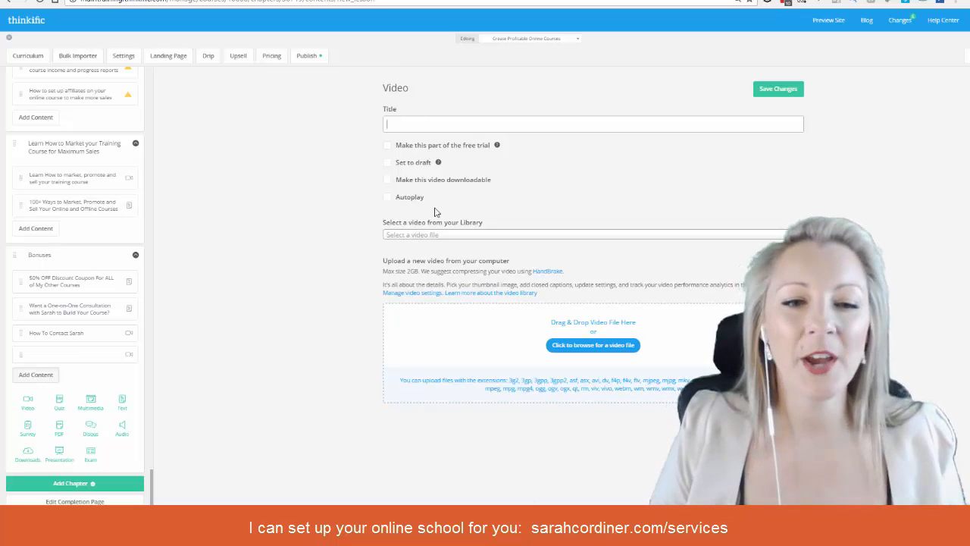
Step: Title the lesson 'dfgdg', pick 188_menu-factor.mp4 from the library, enable Autoplay and save
text(dfgdg)
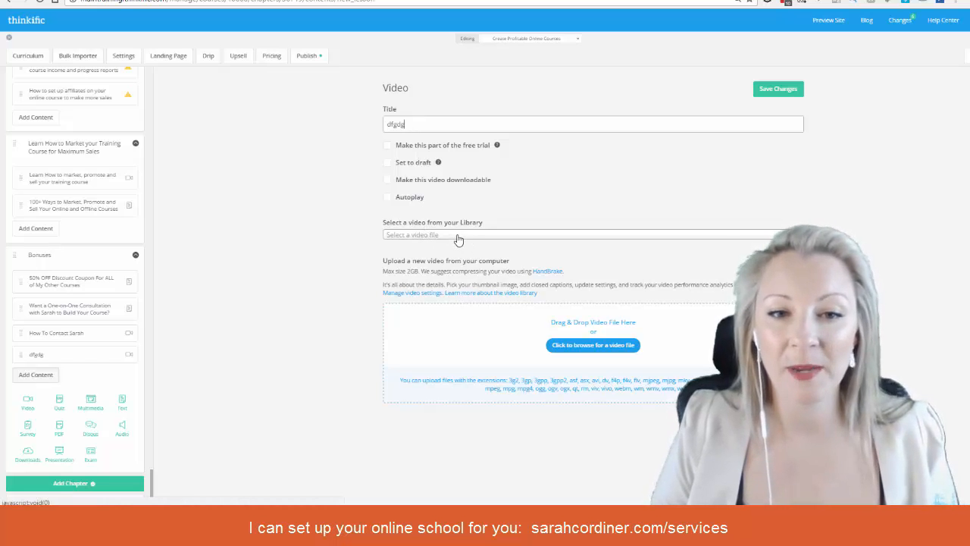
click(592, 233)
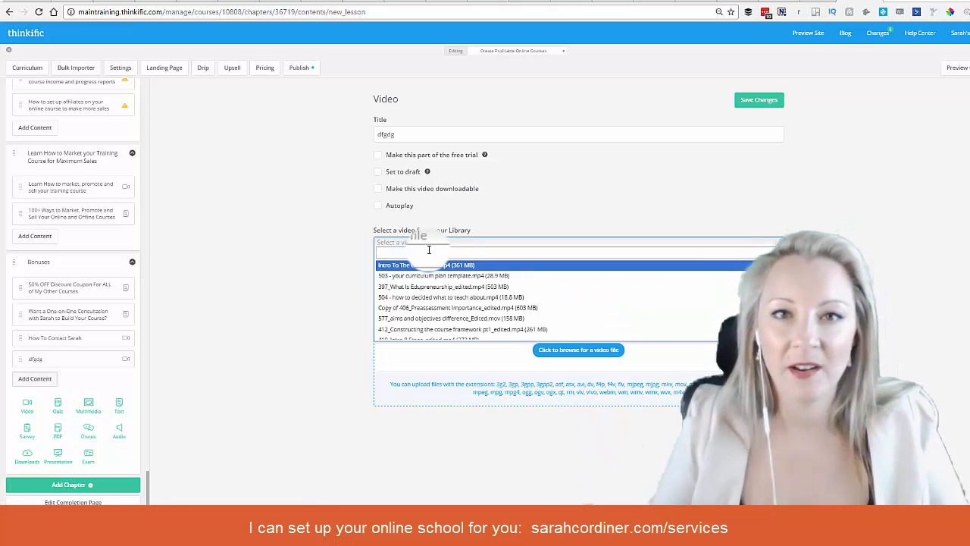
text(188_menu factor.mp4 (491 MB)
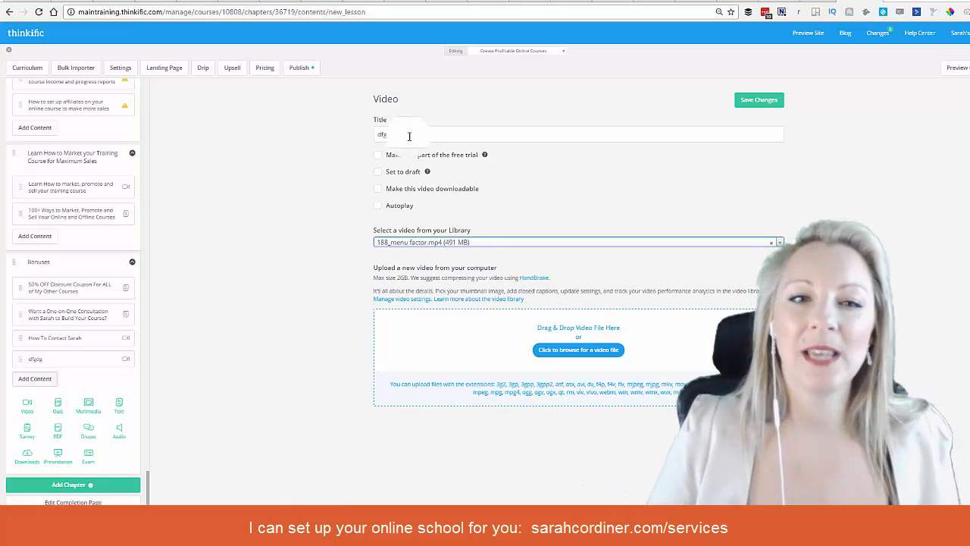
click(378, 207)
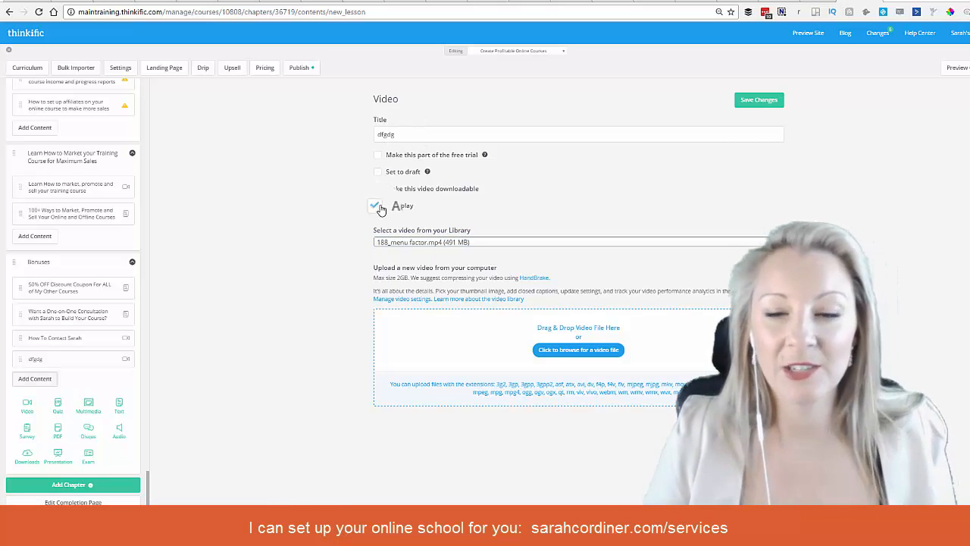
click(758, 100)
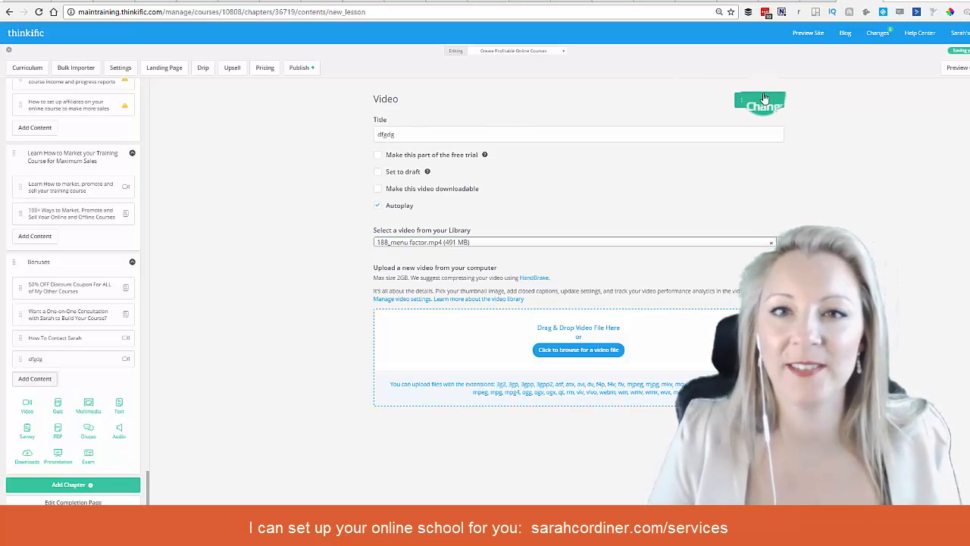
click(761, 100)
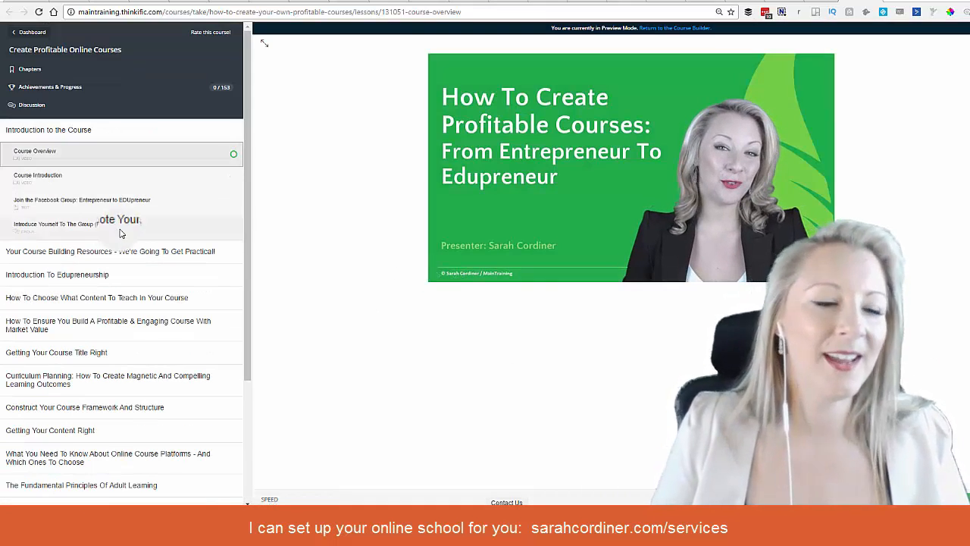
Step: In Preview Mode, select the dfgdg lesson under Bonuses and play its video
scroll(down, 3)
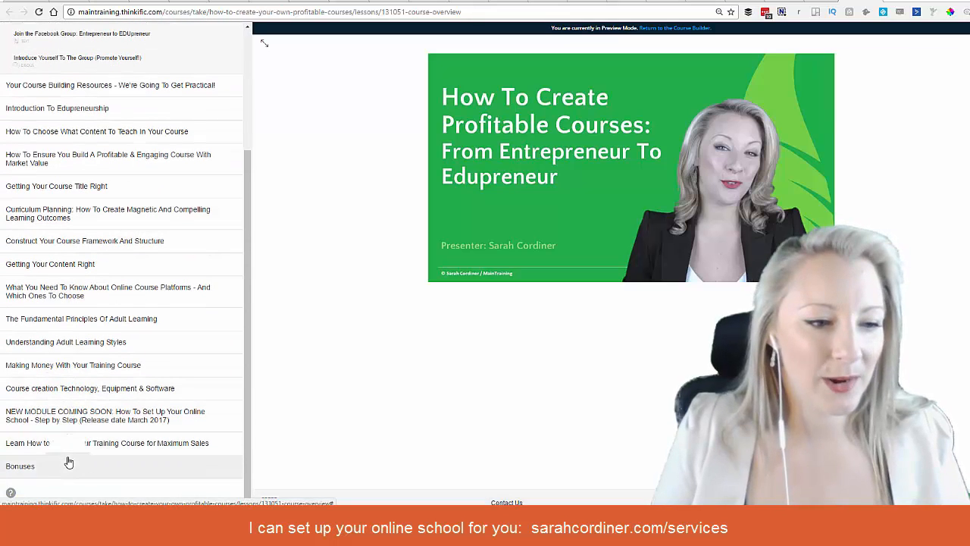
scroll(down, 3)
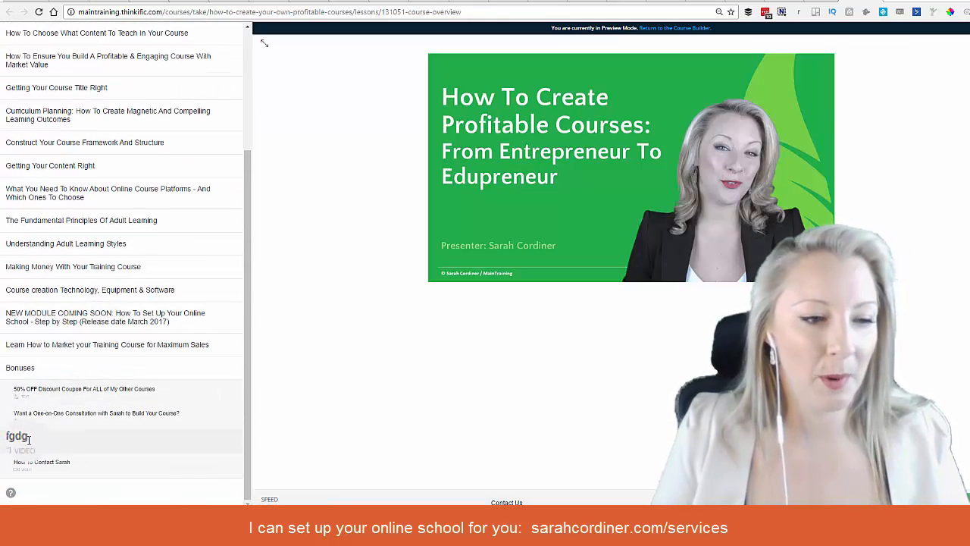
click(17, 437)
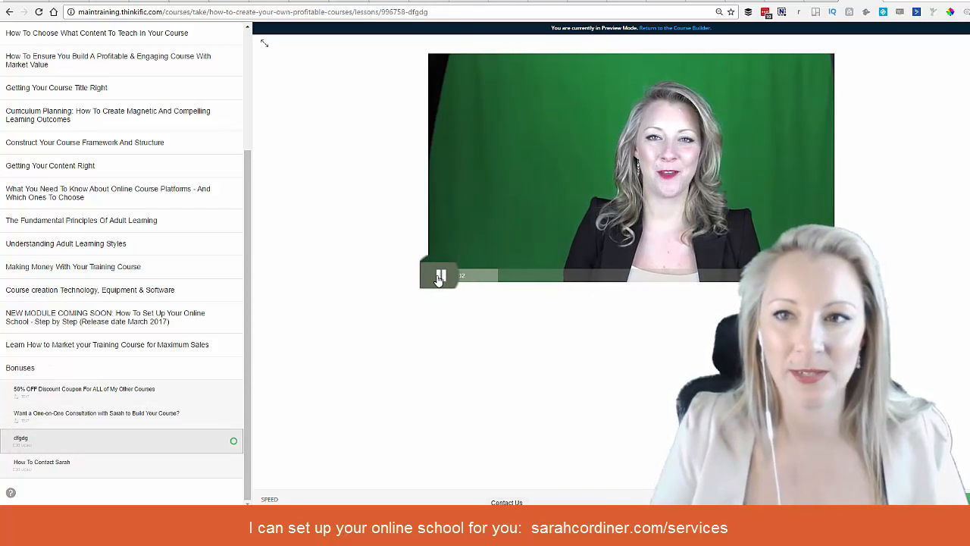
click(673, 28)
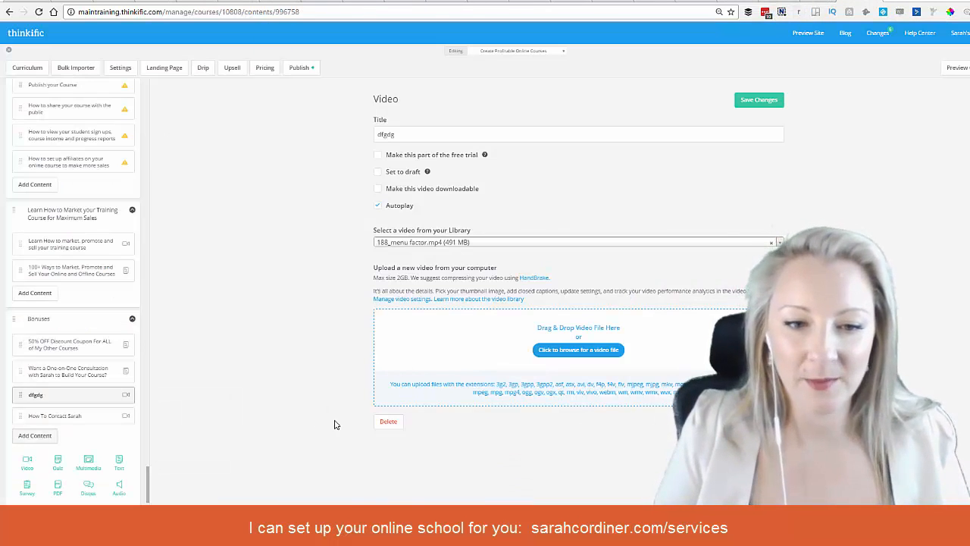
Step: Delete the dfgdg lesson, confirming, and start a fresh video lesson under Bonuses
click(388, 422)
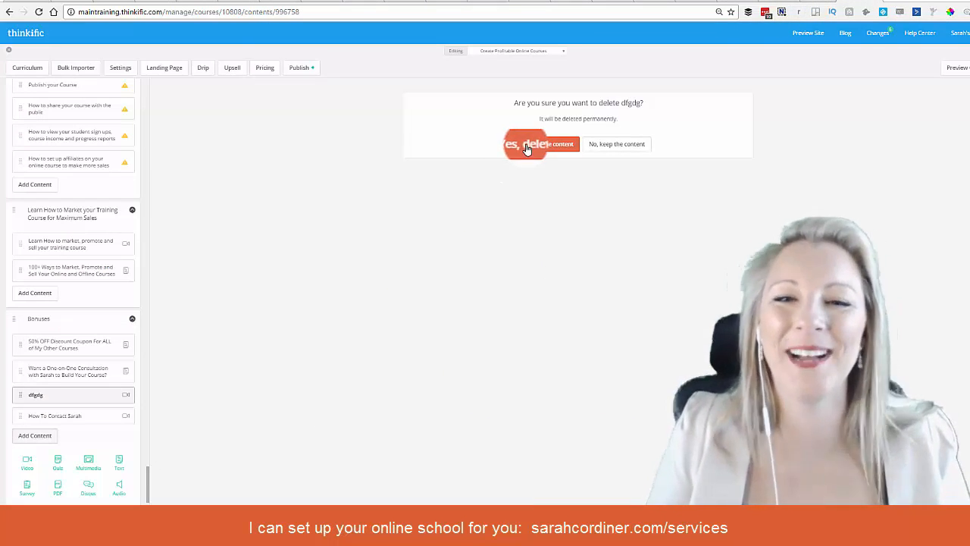
click(527, 144)
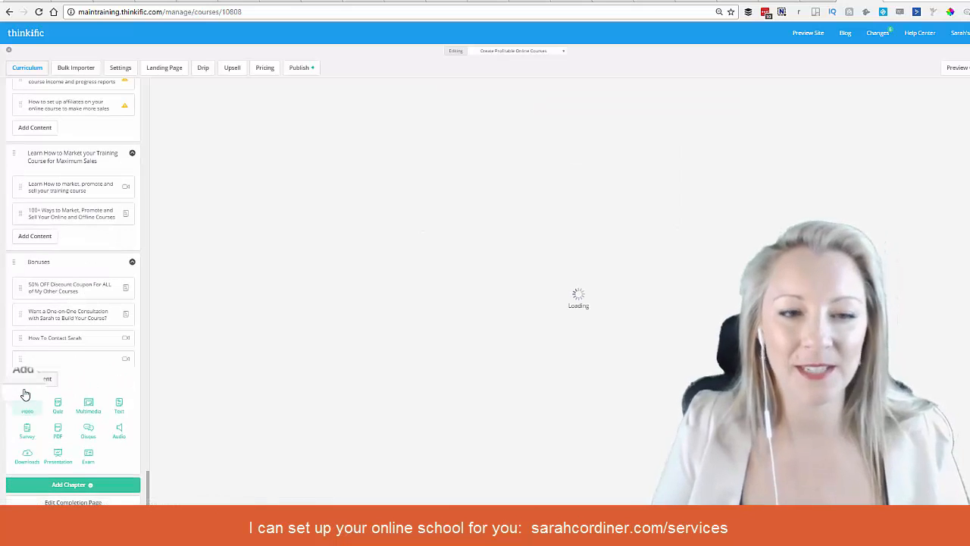
click(27, 406)
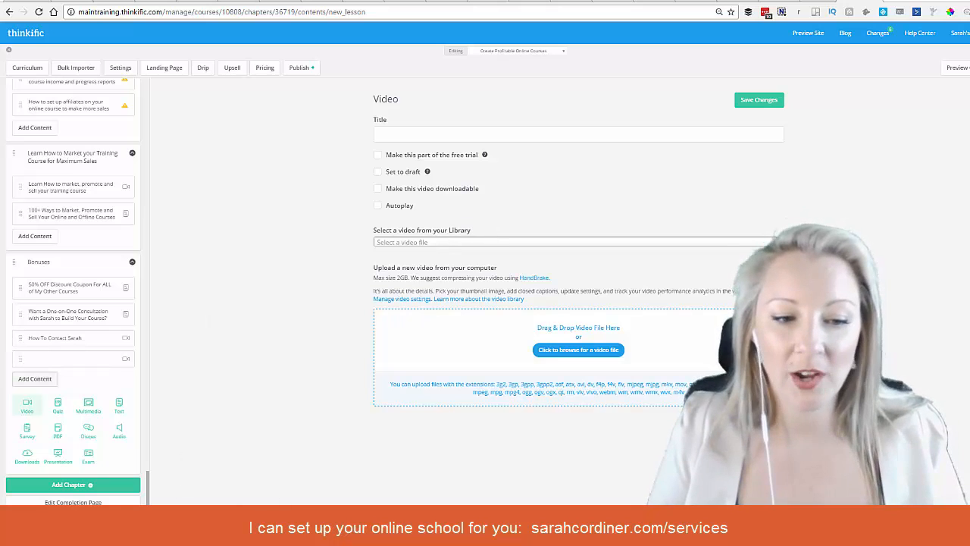
mouse_move(476, 402)
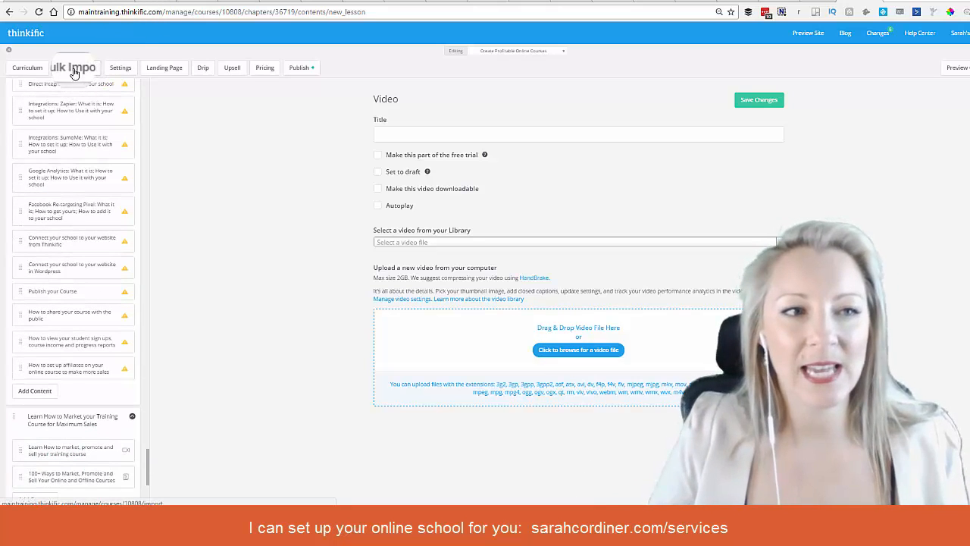
Step: Show the Bulk Importer page and scroll through its chapters and drop zones
click(74, 67)
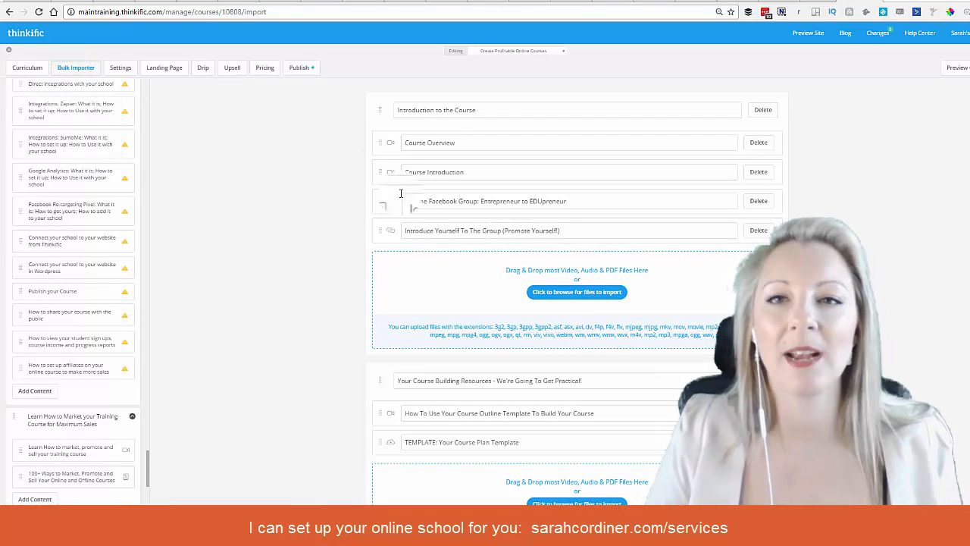
scroll(down, 3)
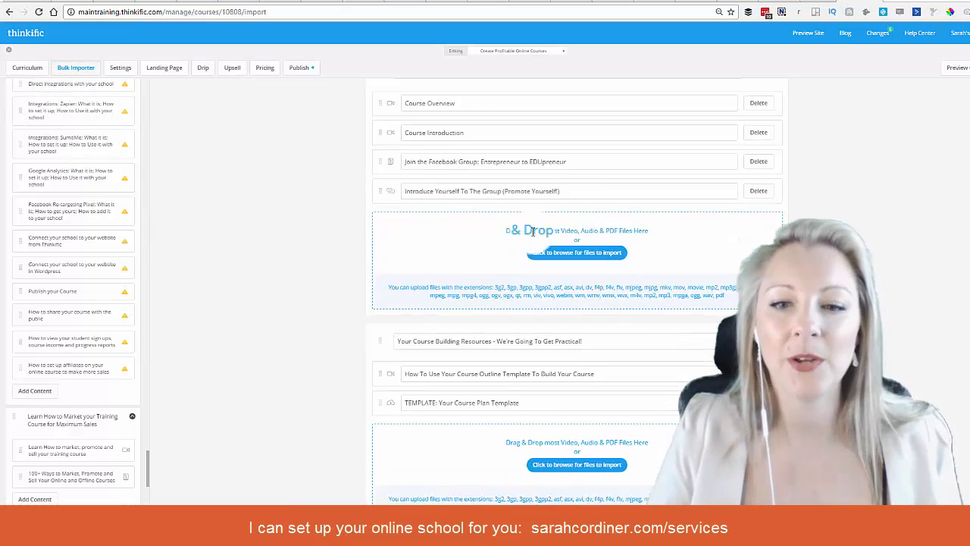
scroll(down, 3)
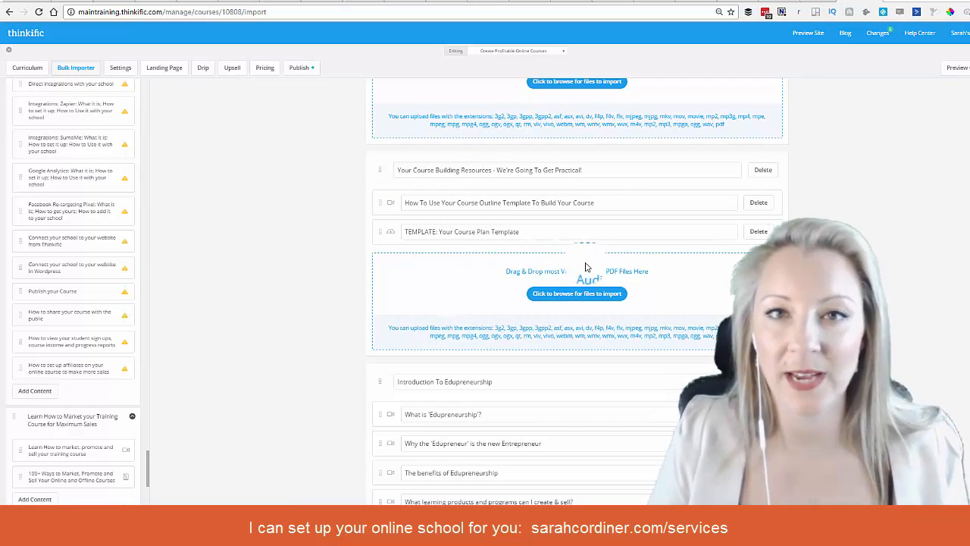